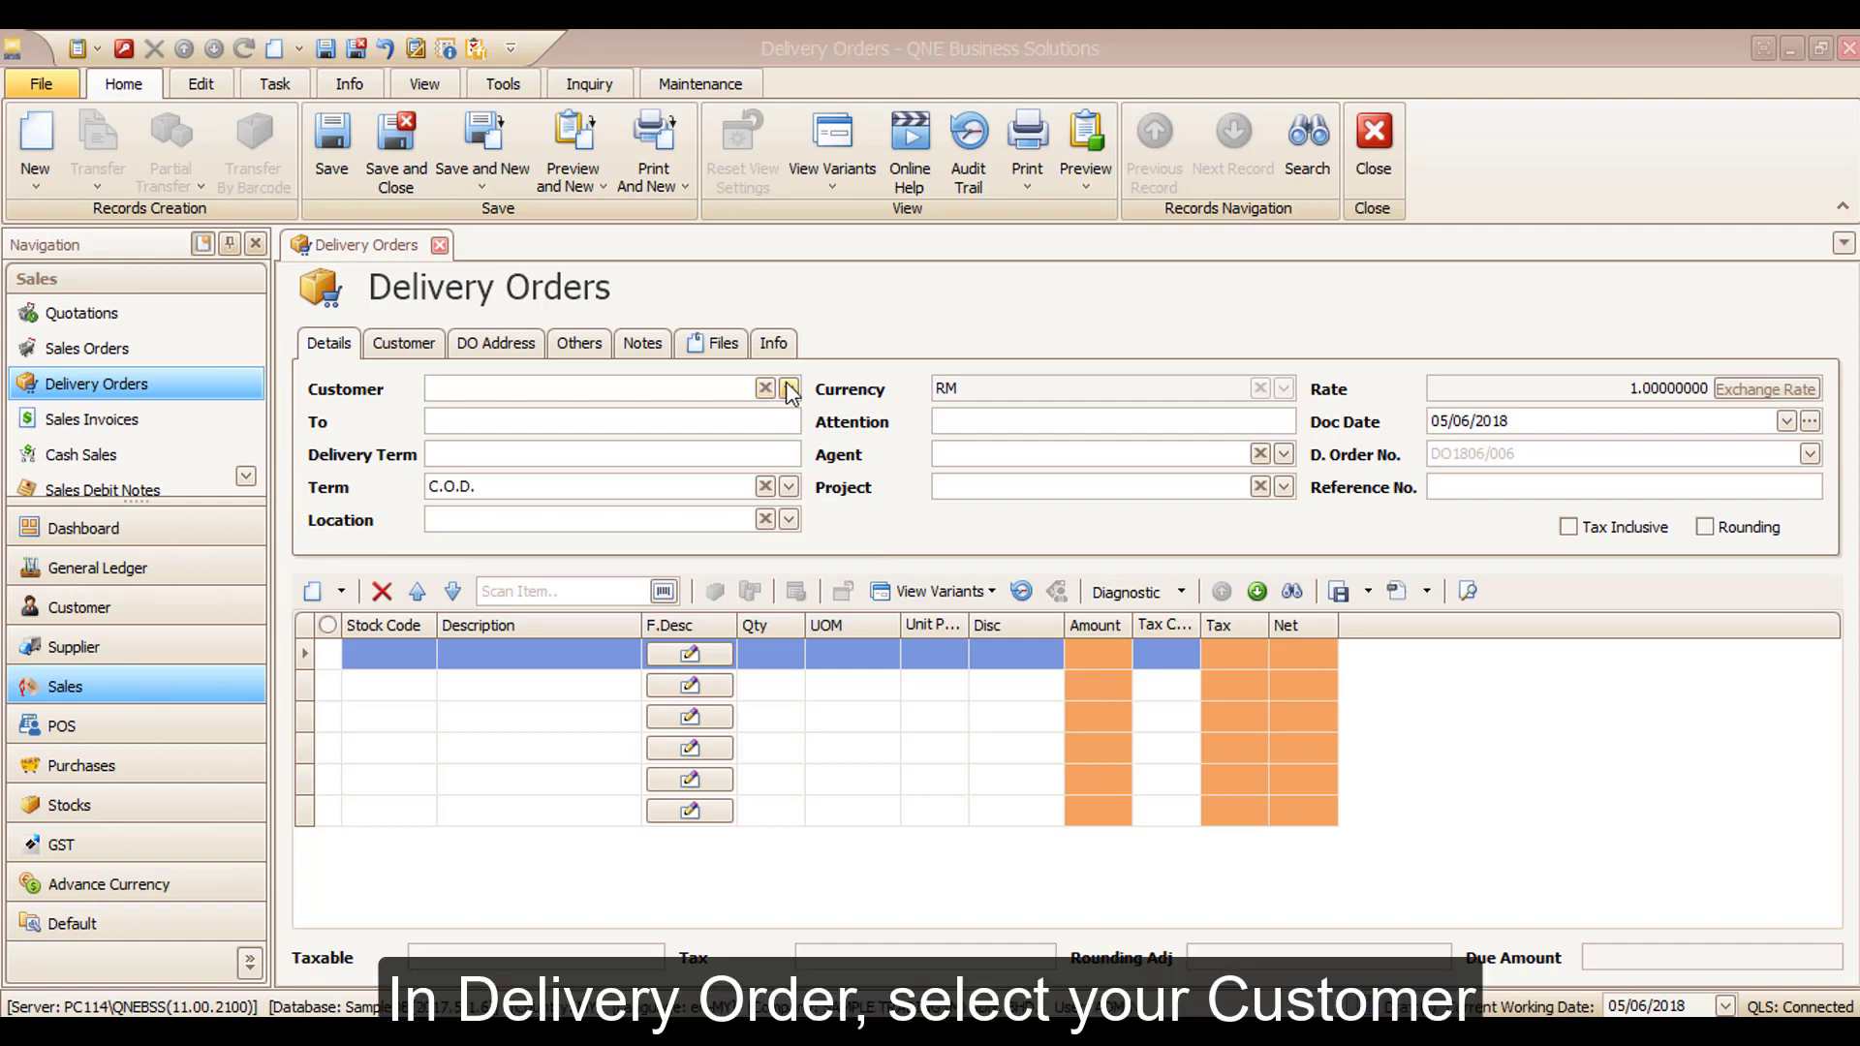
# Set the customer to 700-A001, ADVANCE TRADING SDN. BHD., filling in its attention and agent details
pyautogui.click(788, 387)
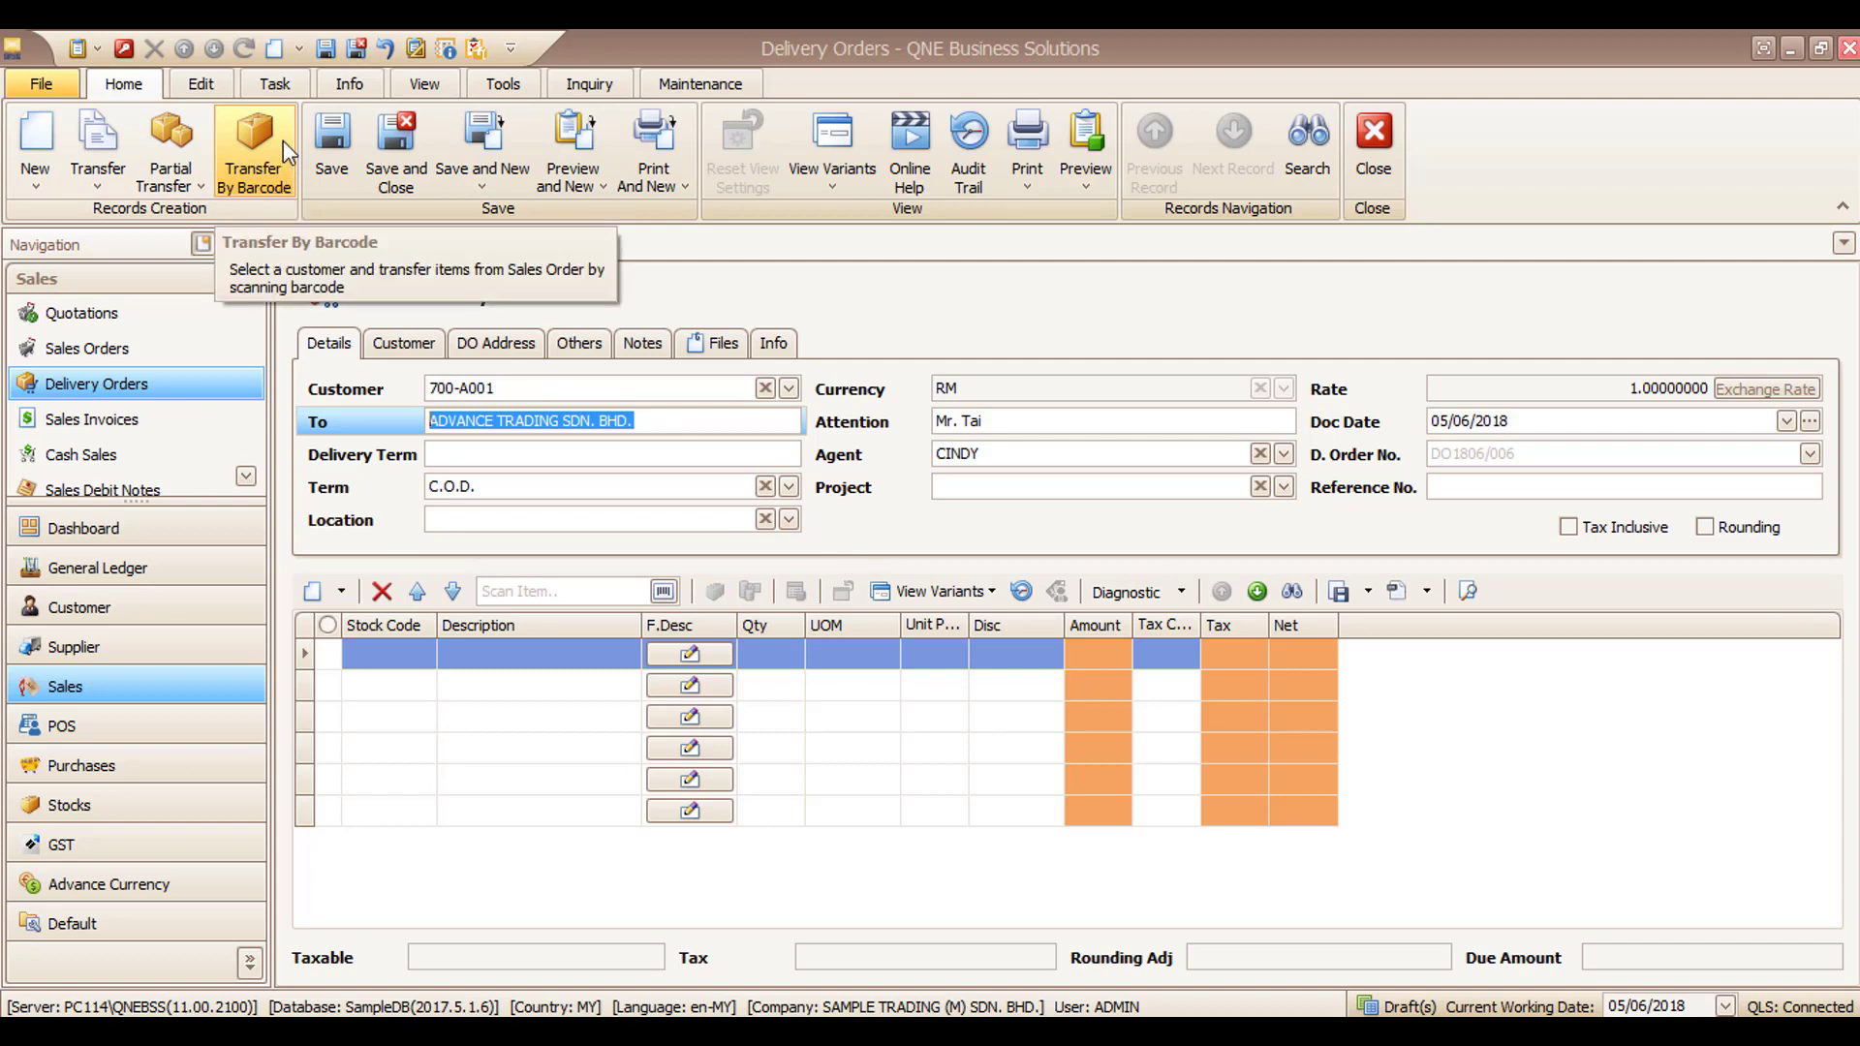
pyautogui.click(252, 142)
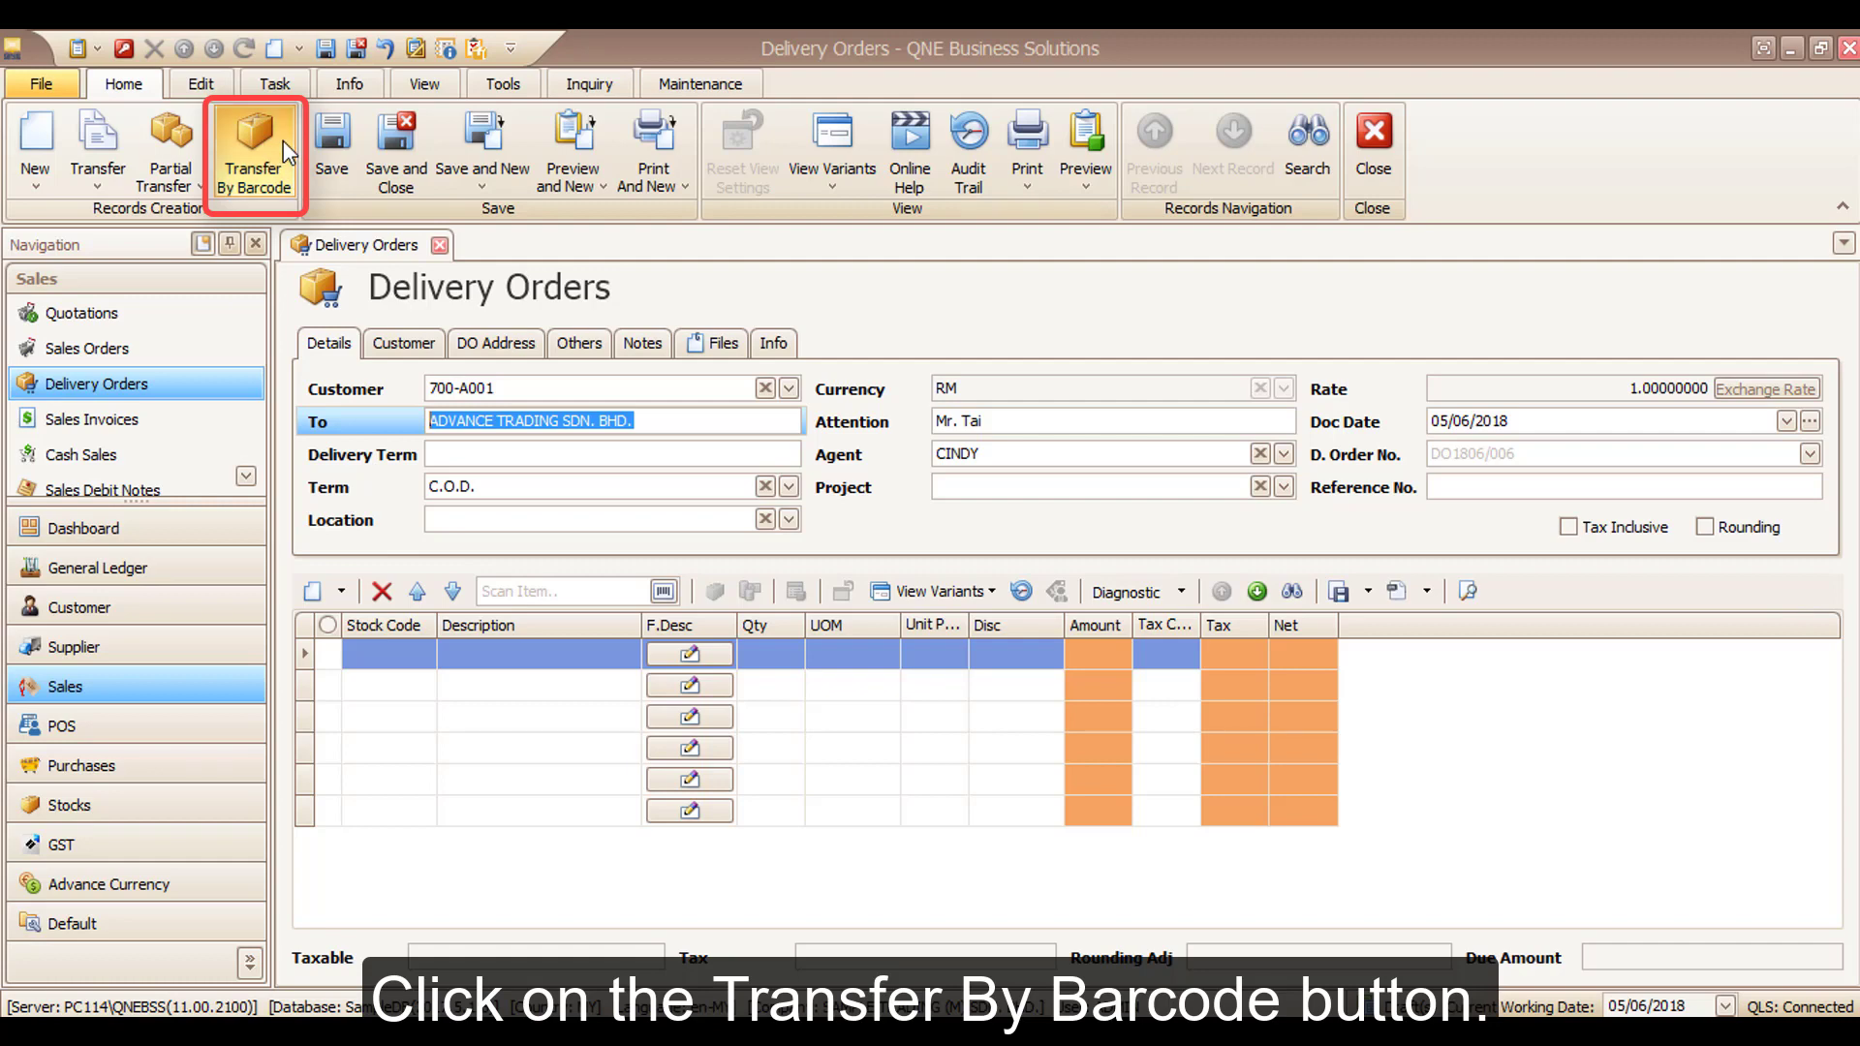
pyautogui.click(252, 150)
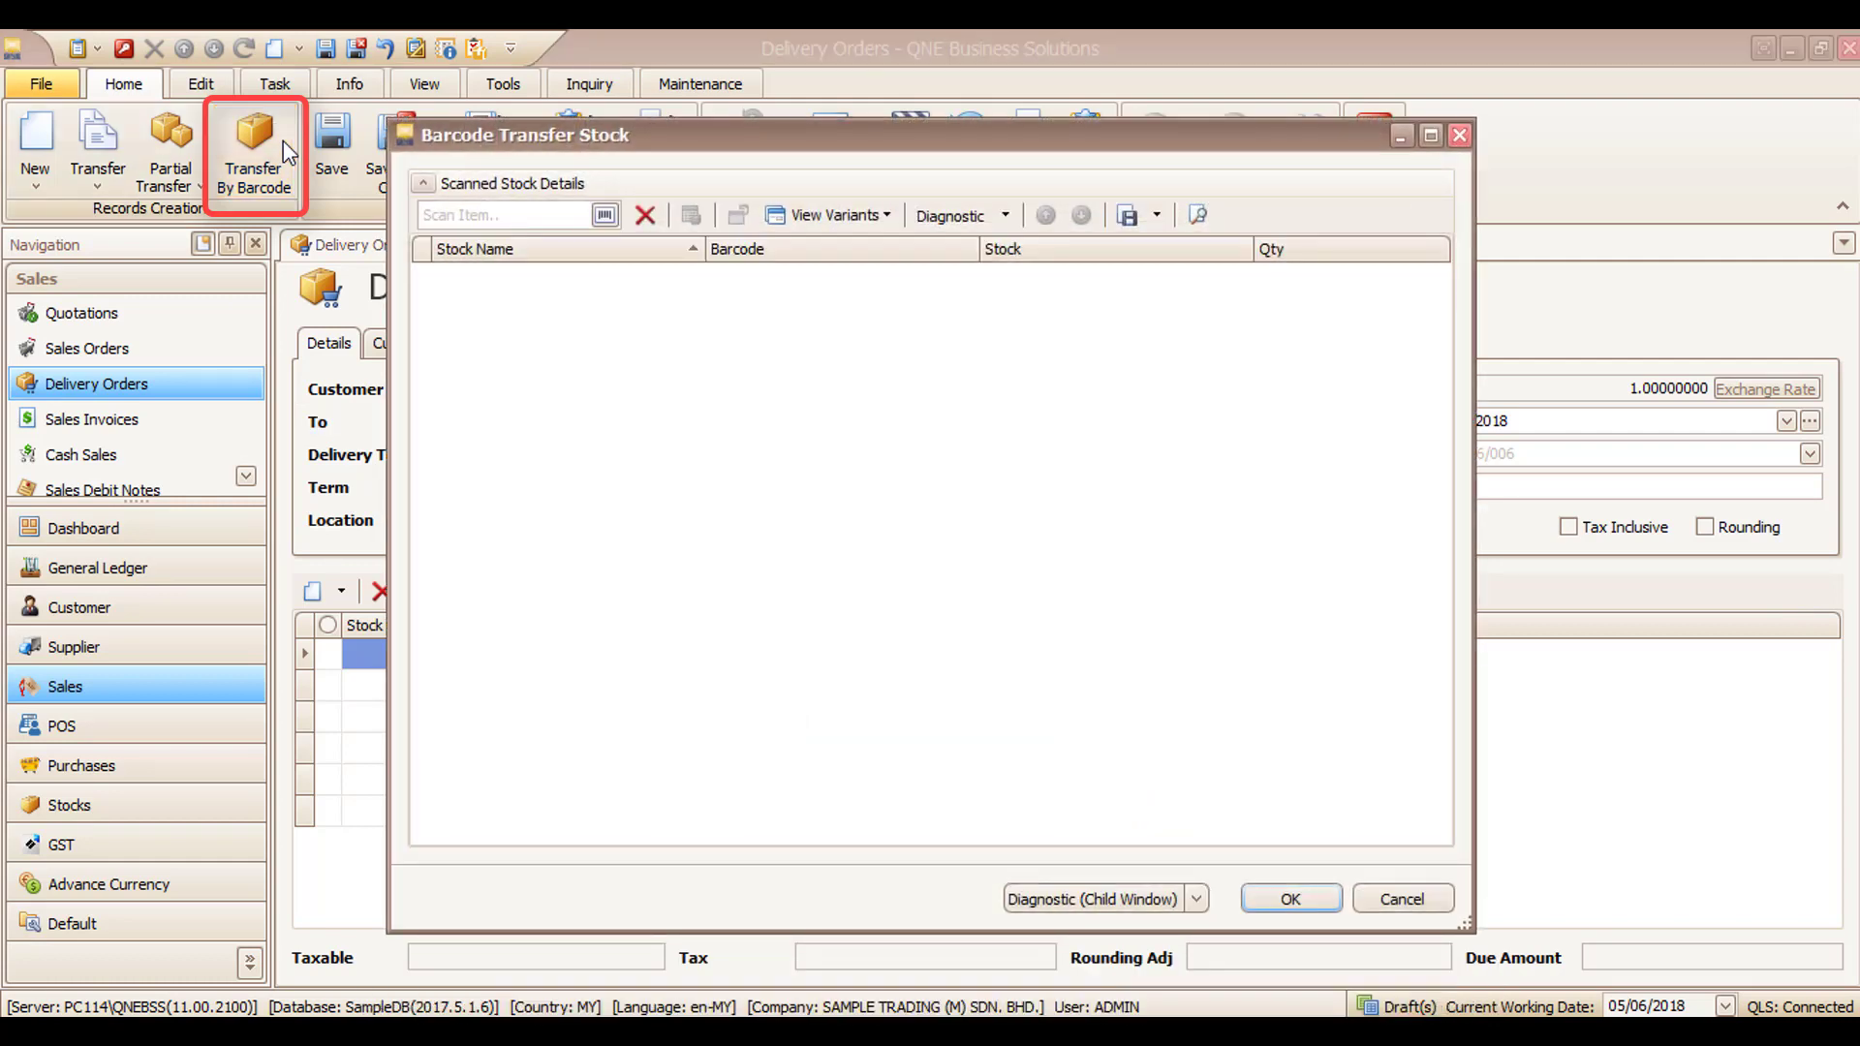
pyautogui.click(509, 215)
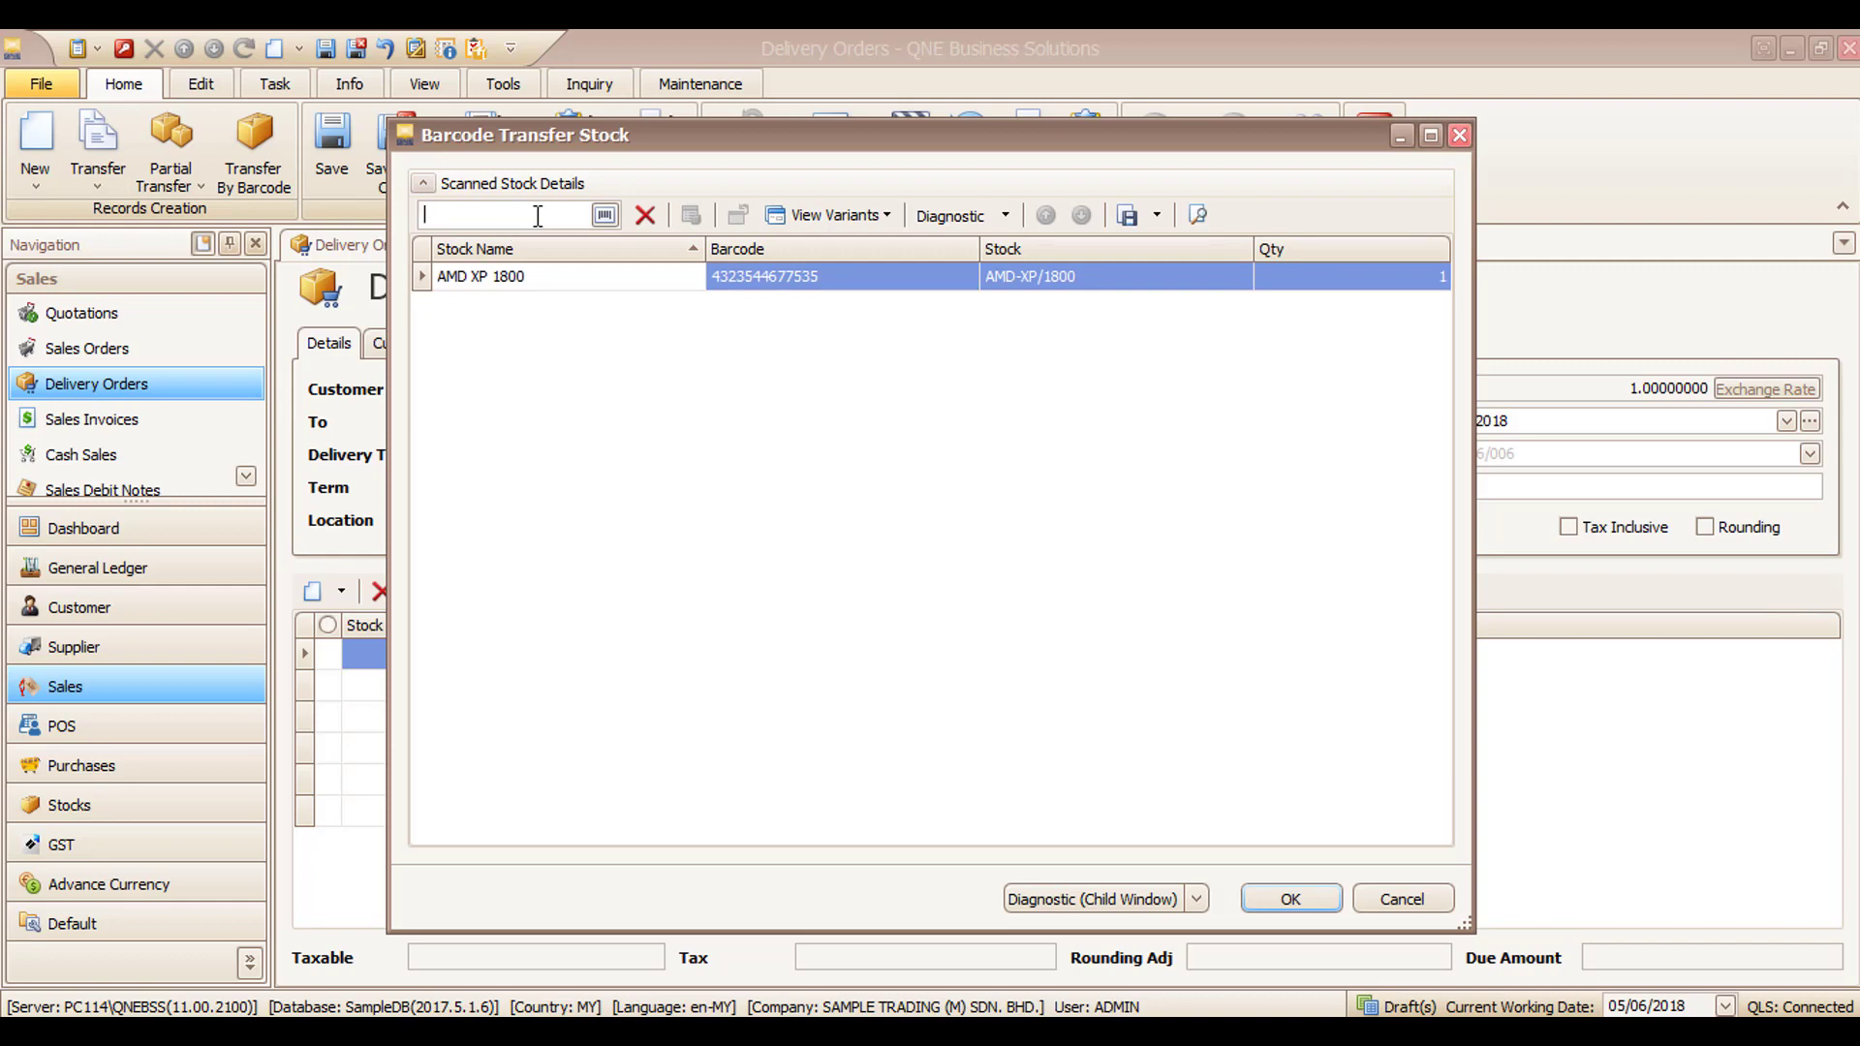
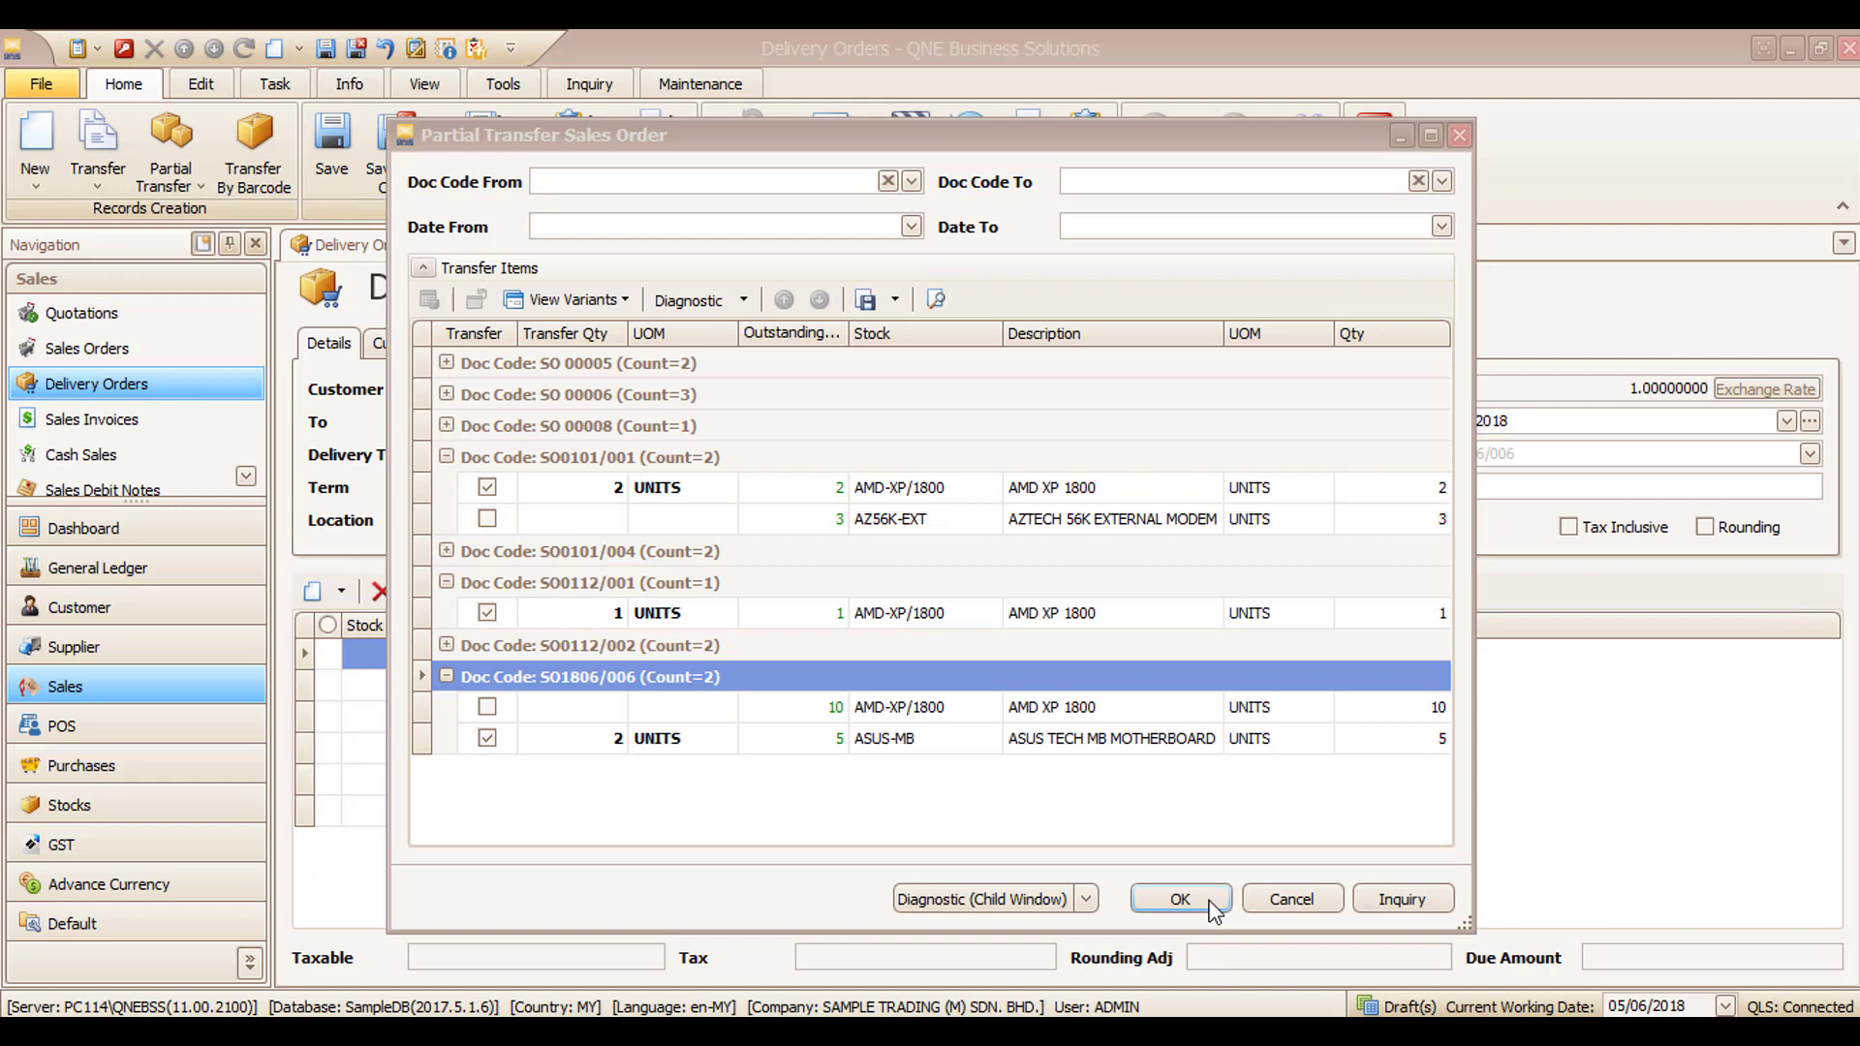
# Confirm the ticked lines so AMD XP 1800 and ASUS motherboard load with due 560.00
pyautogui.click(1178, 897)
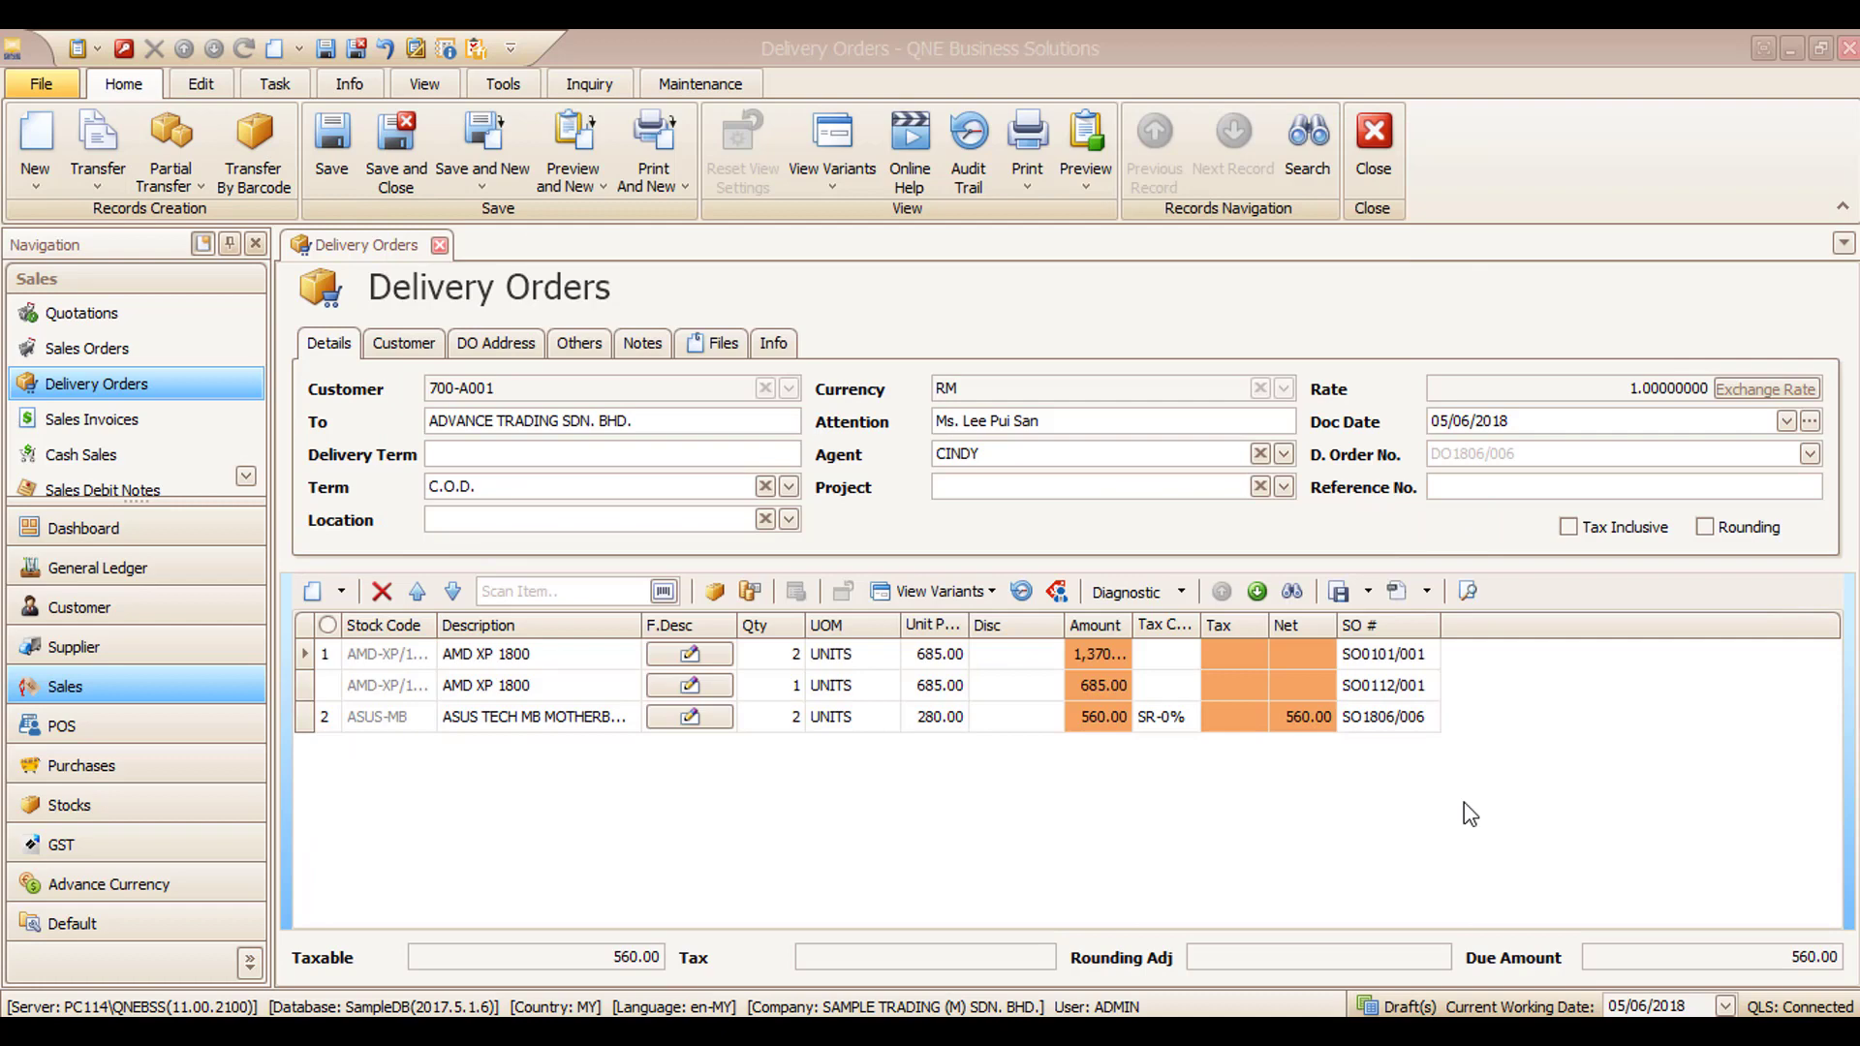